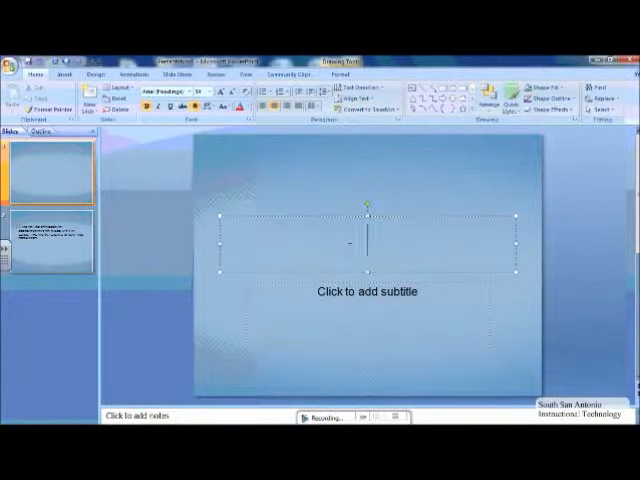
Step: Enter 'MY FIRST POWER' as the all-caps title on slide 1
text(MY FIRST)
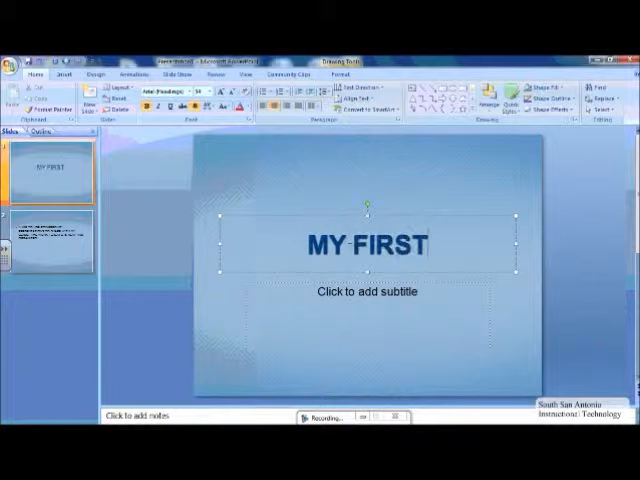
text(POWER)
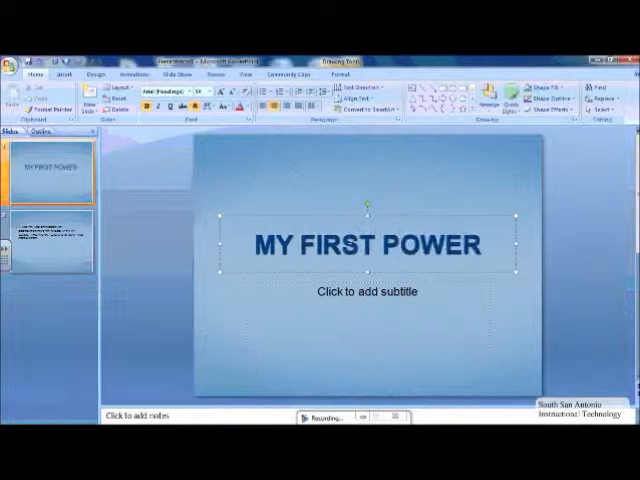
Step: Erase the all-caps title and retype it as 'My First PowerPoint'
key(Backspace)
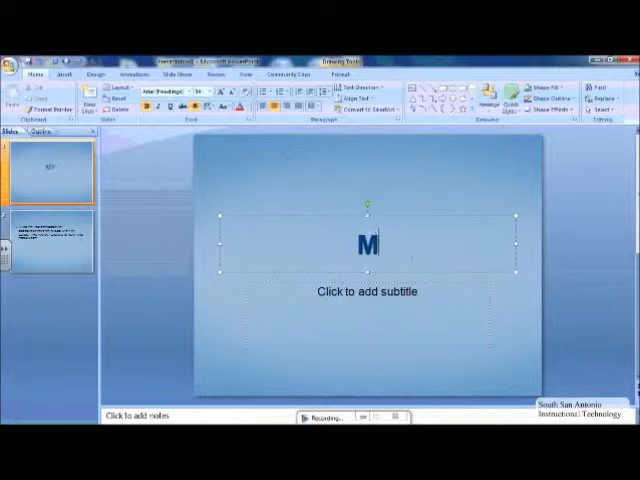
text(y First Power)
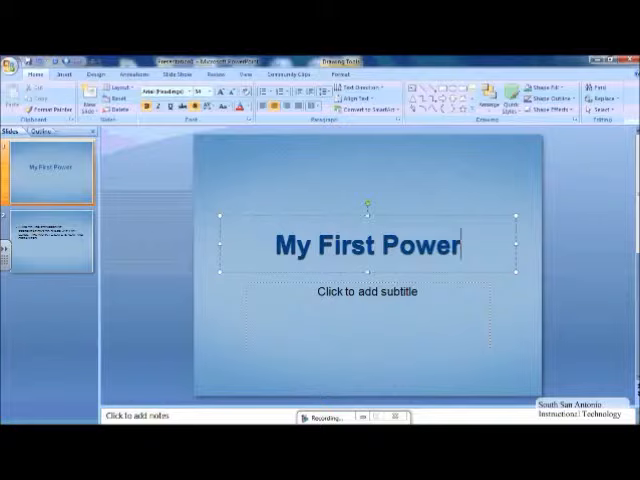
text(P)
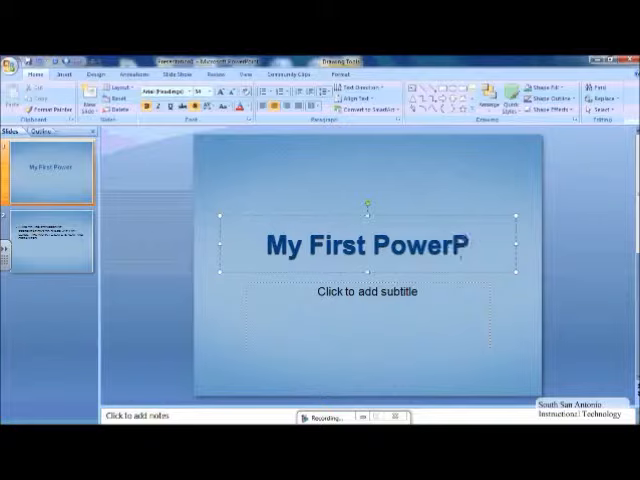
text(oint)
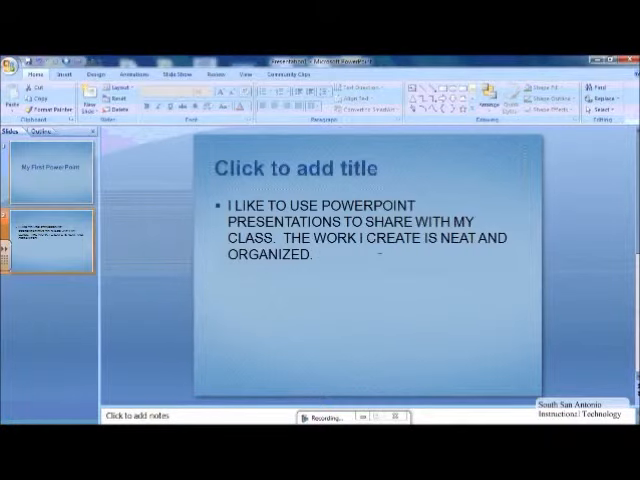
Step: Title slide 2 'INTRODUCTION' and bring up the Home > Change Case choices for it
click(290, 164)
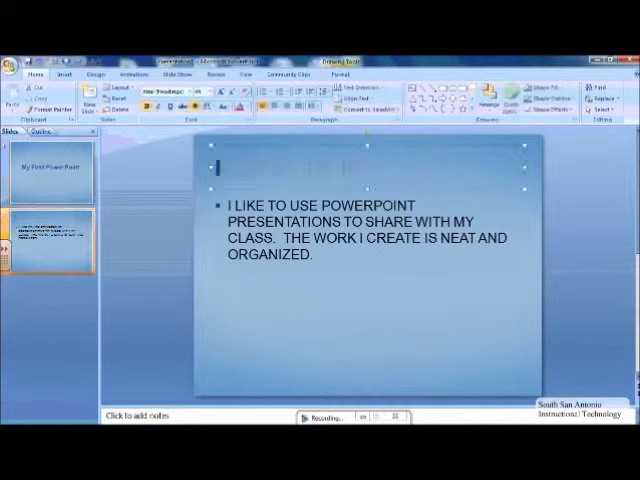
text(INTRODUCTION)
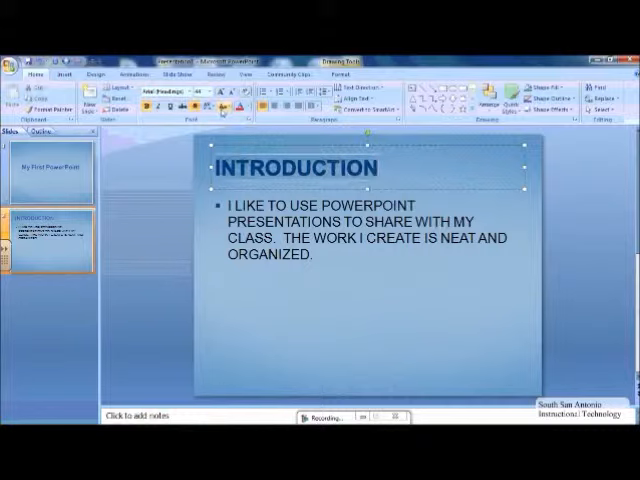
click(238, 90)
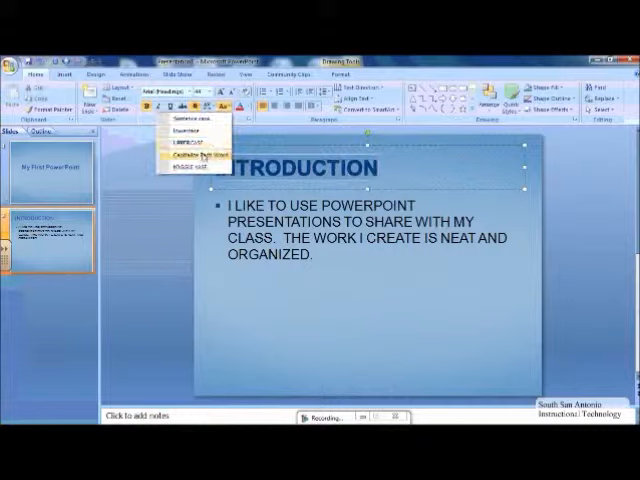